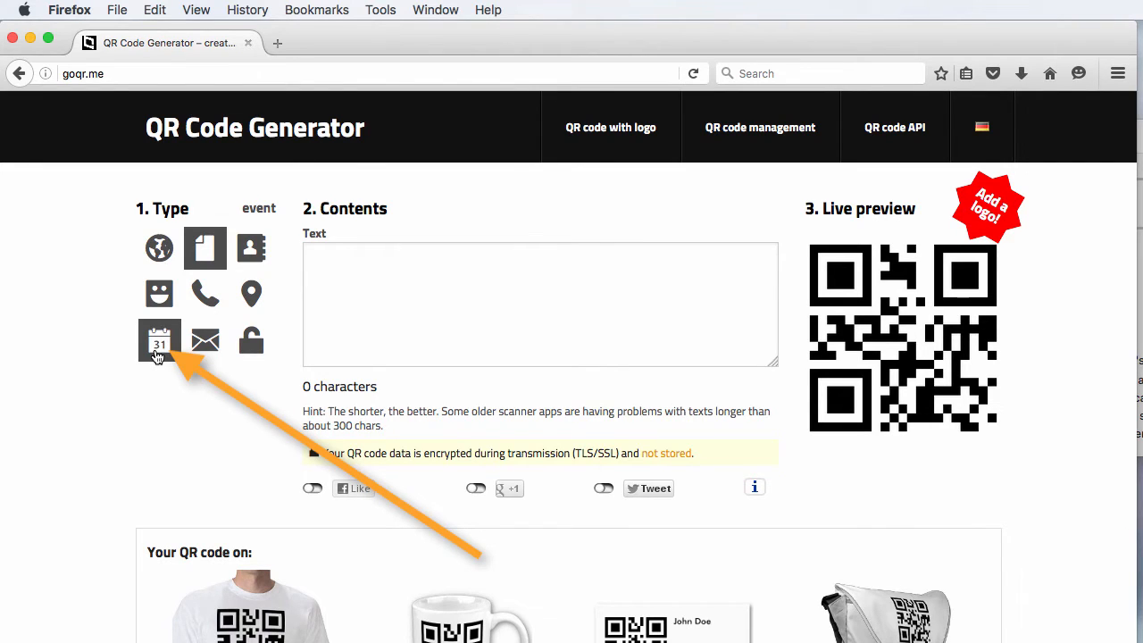
# Choose the calendar event code type to show the description, start, end and timezone fields.
pyautogui.click(159, 340)
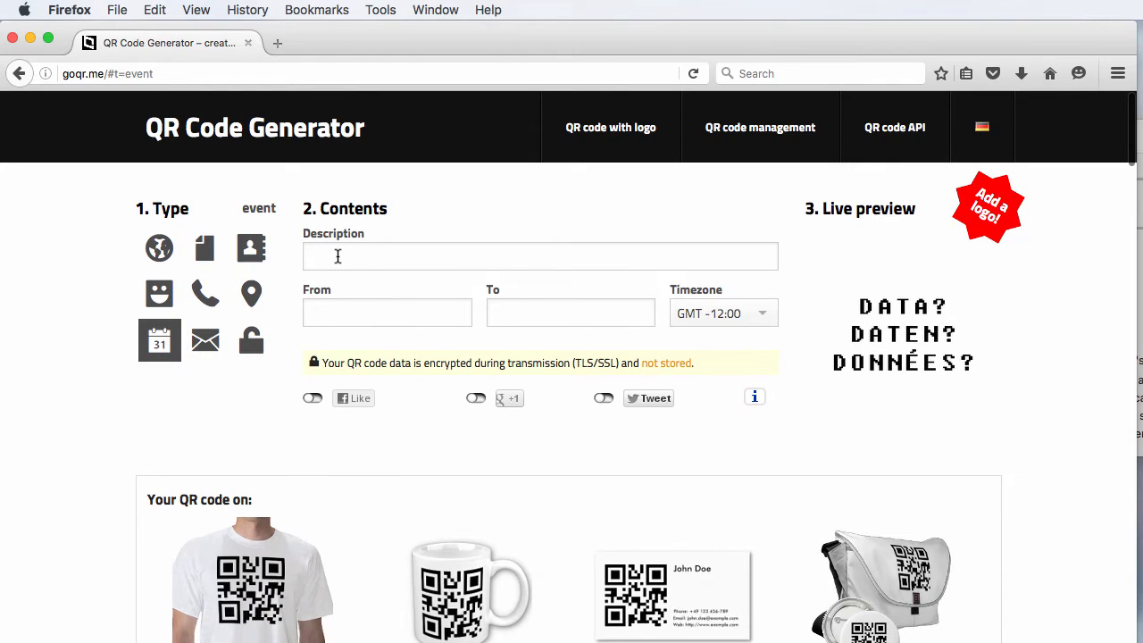
# Enter 'Conference' as the description and set the event start time.
pyautogui.write('C')
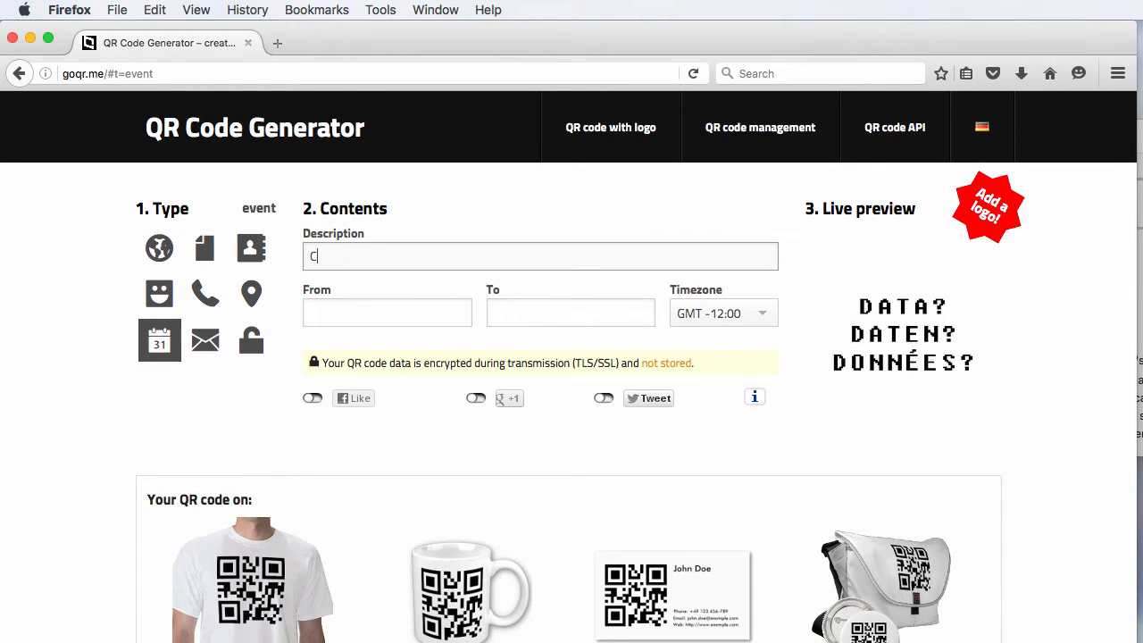
pyautogui.click(386, 313)
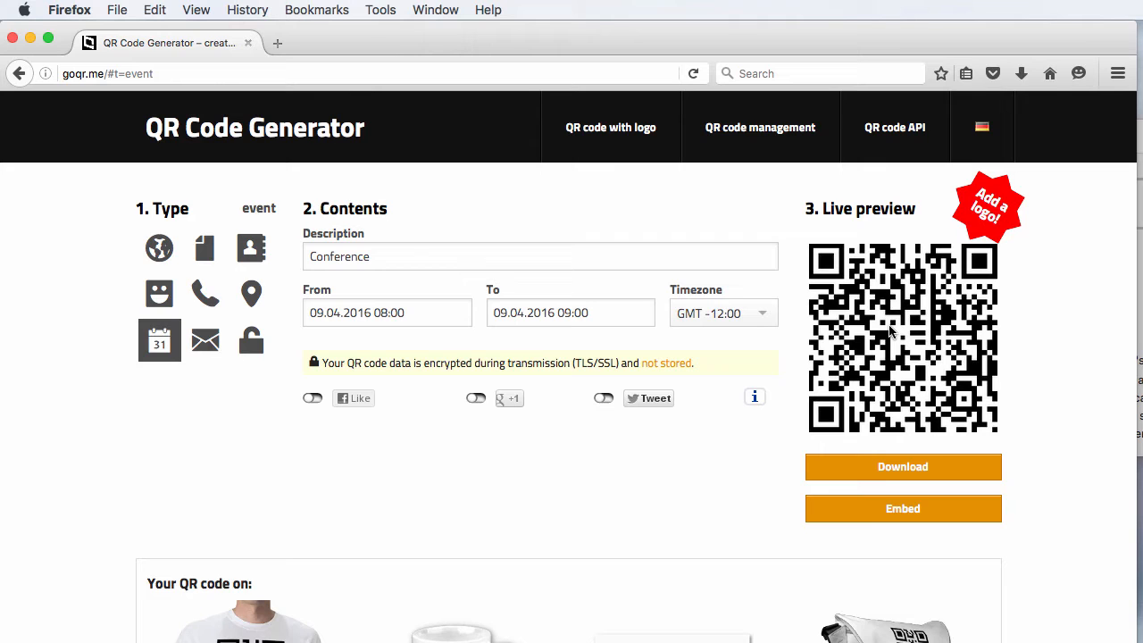
pyautogui.click(902, 466)
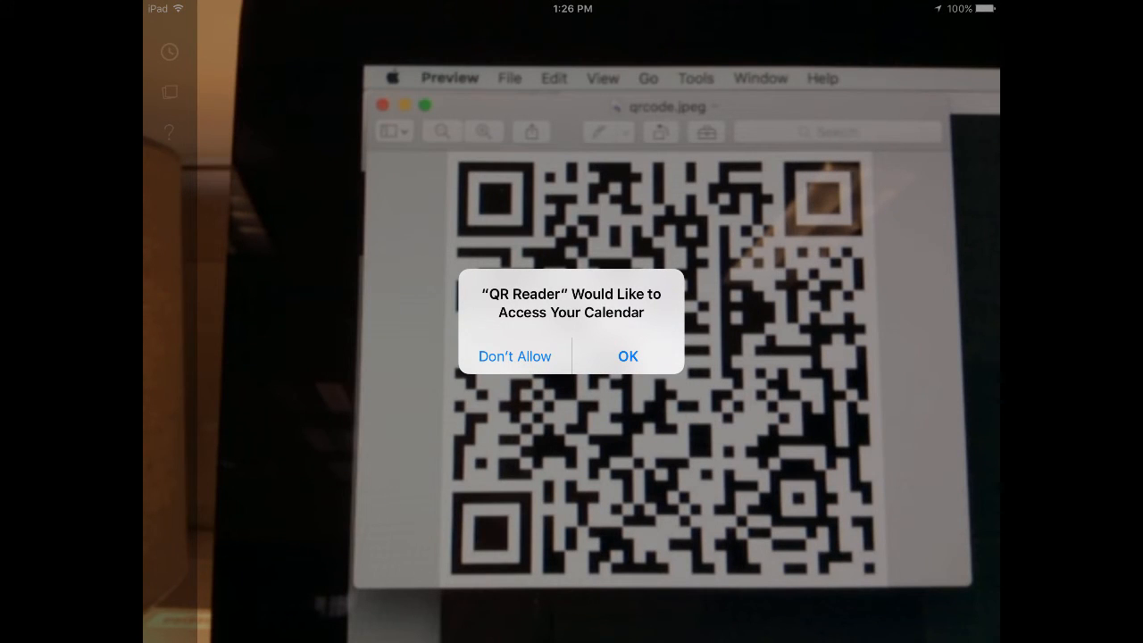
# Allow QR Reader calendar access to open the new 'Conference' event for April 9, 2016.
pyautogui.click(628, 355)
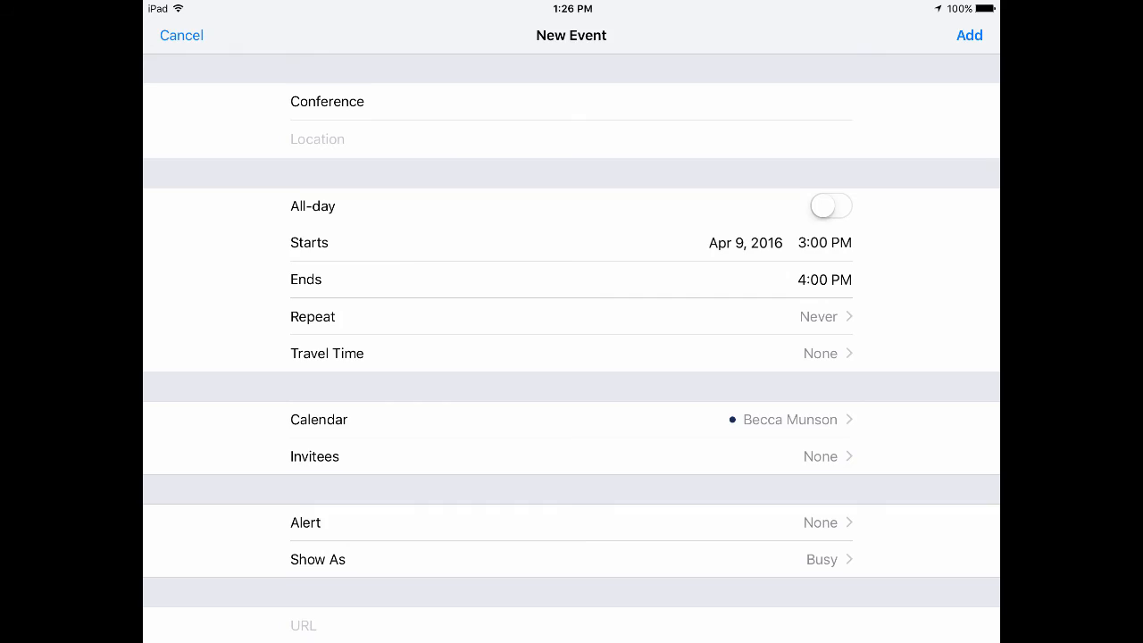